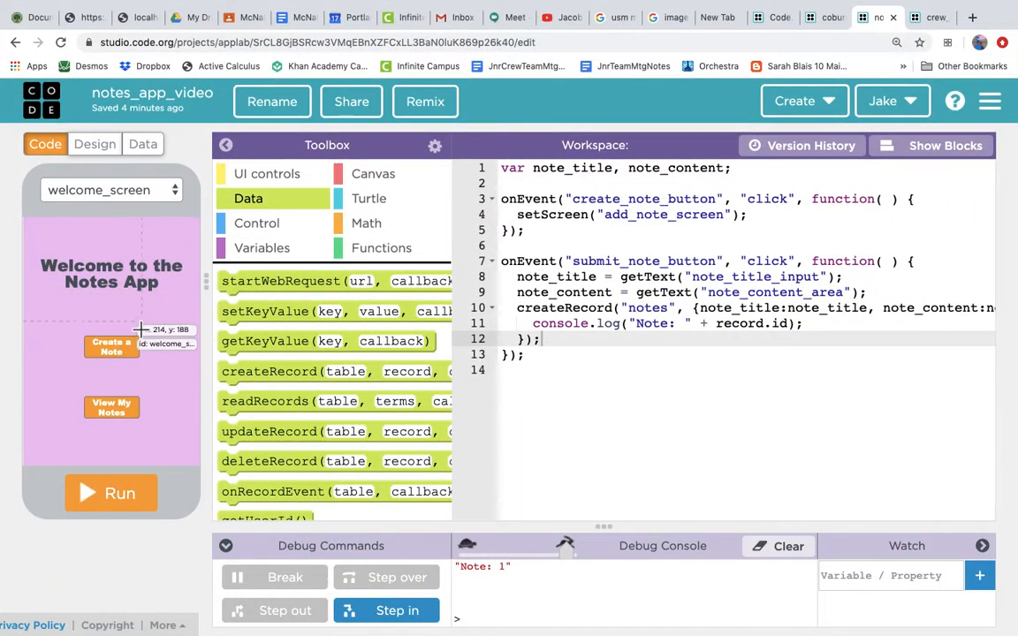
pyautogui.moveTo(111, 406)
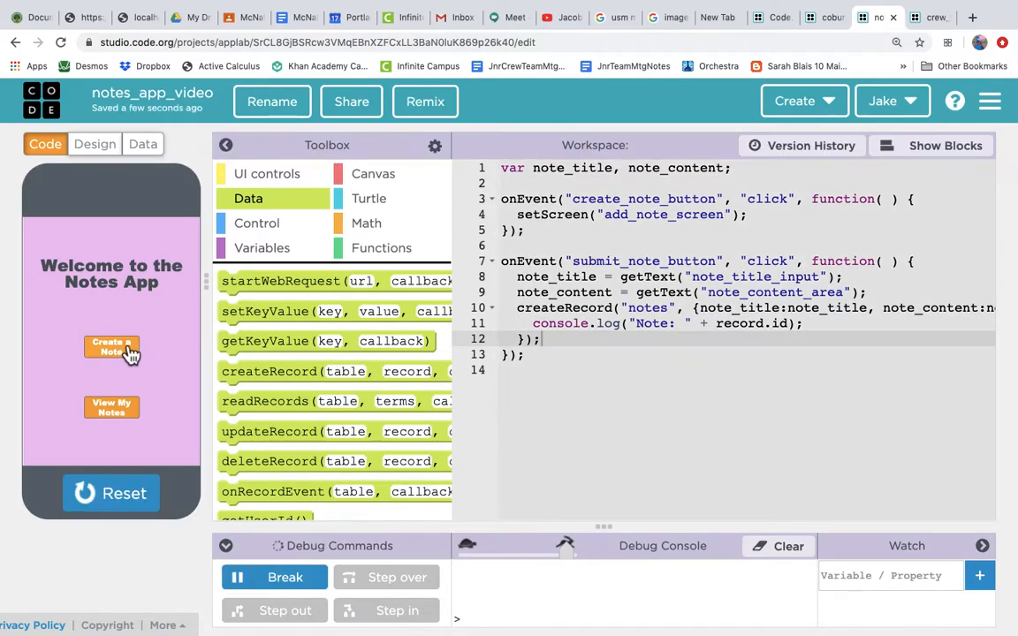
# Create a 'shopping list' note listing eggs, bread, milk and chocolate in the running app.
pyautogui.click(111, 346)
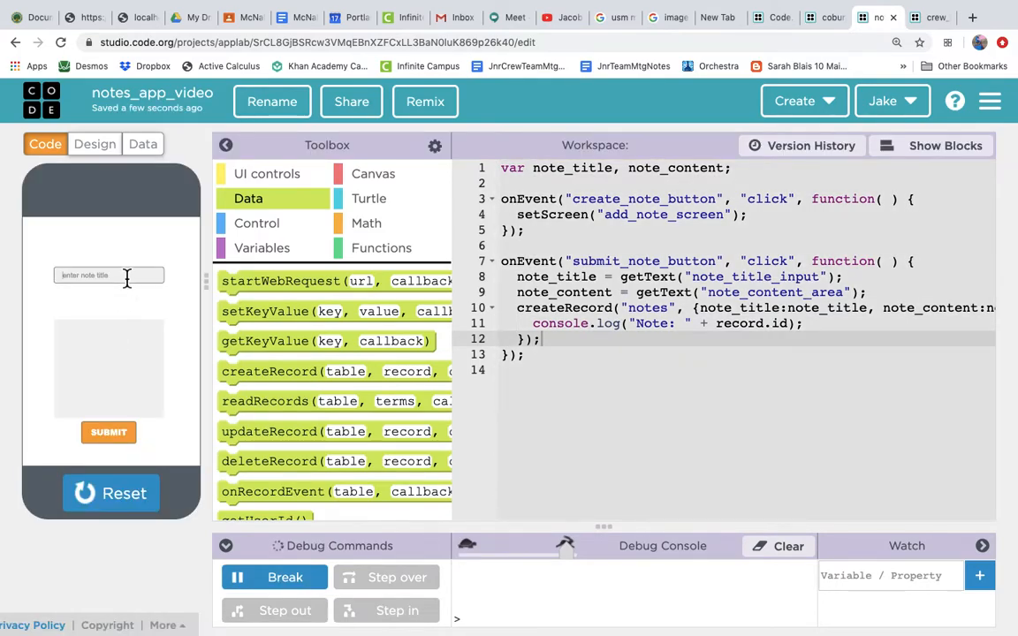
pyautogui.write('shopping list')
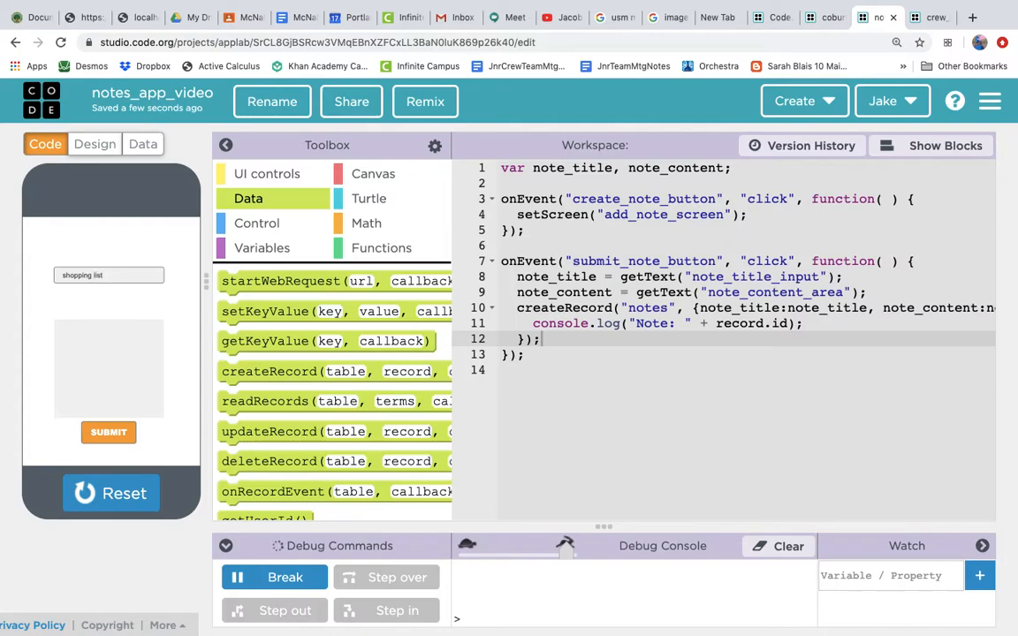
pyautogui.write('eggs')
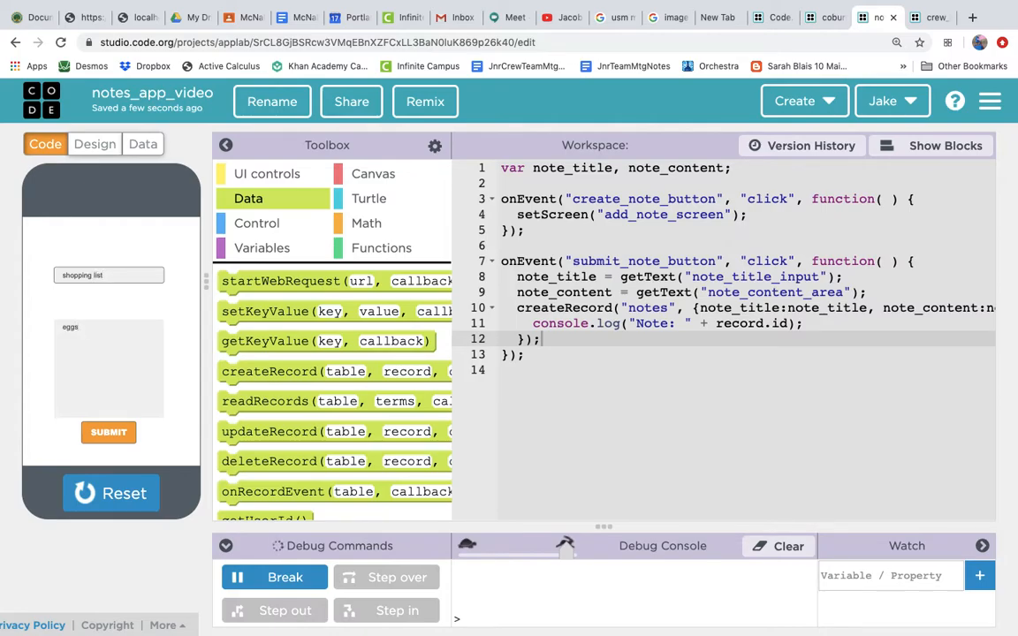
pyautogui.write('bread')
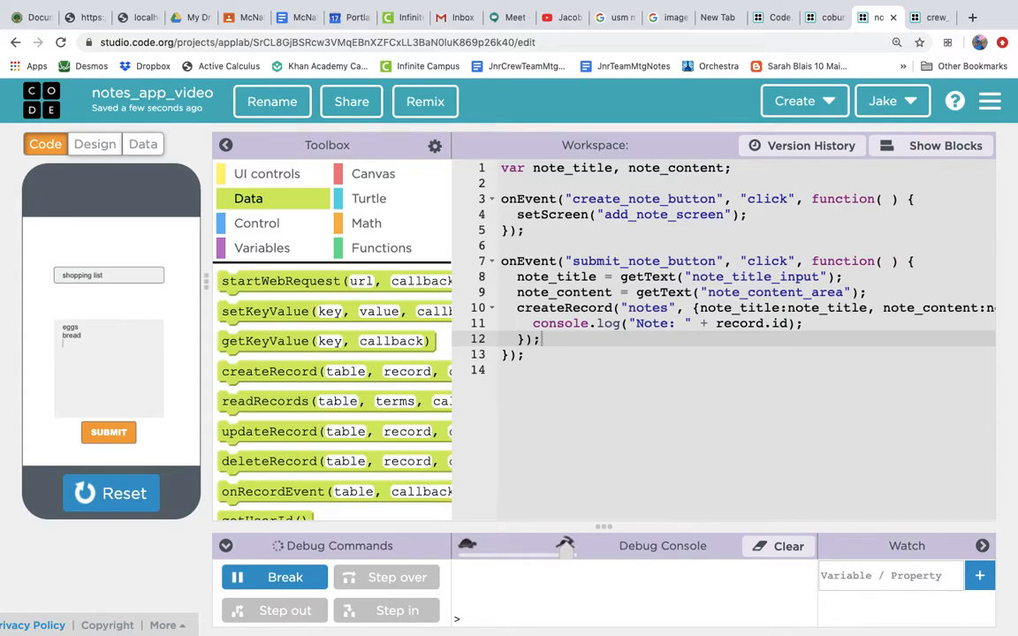
pyautogui.write('milk')
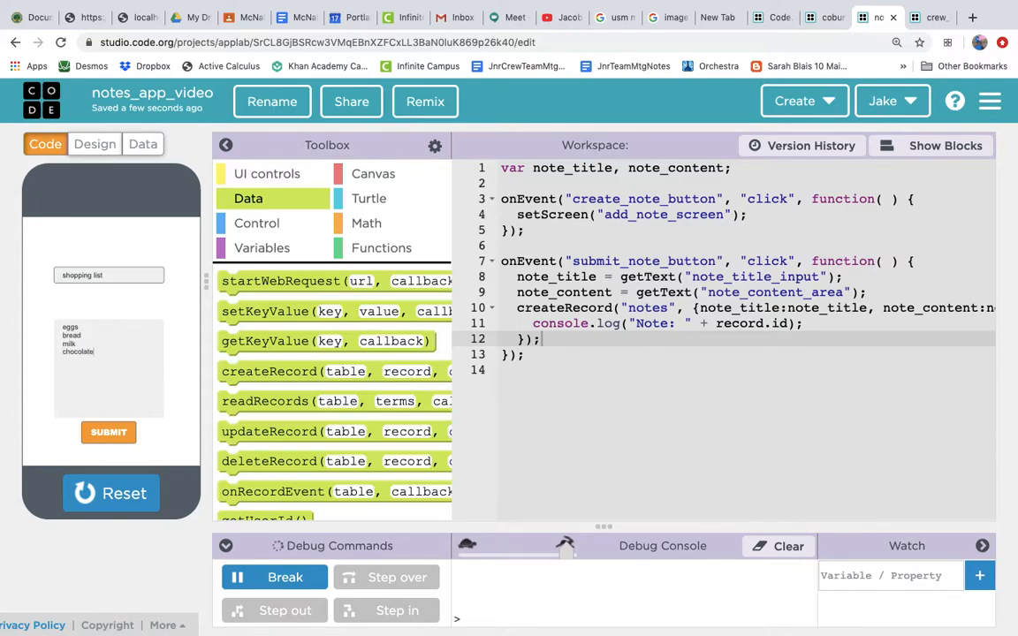
pyautogui.moveTo(126, 261)
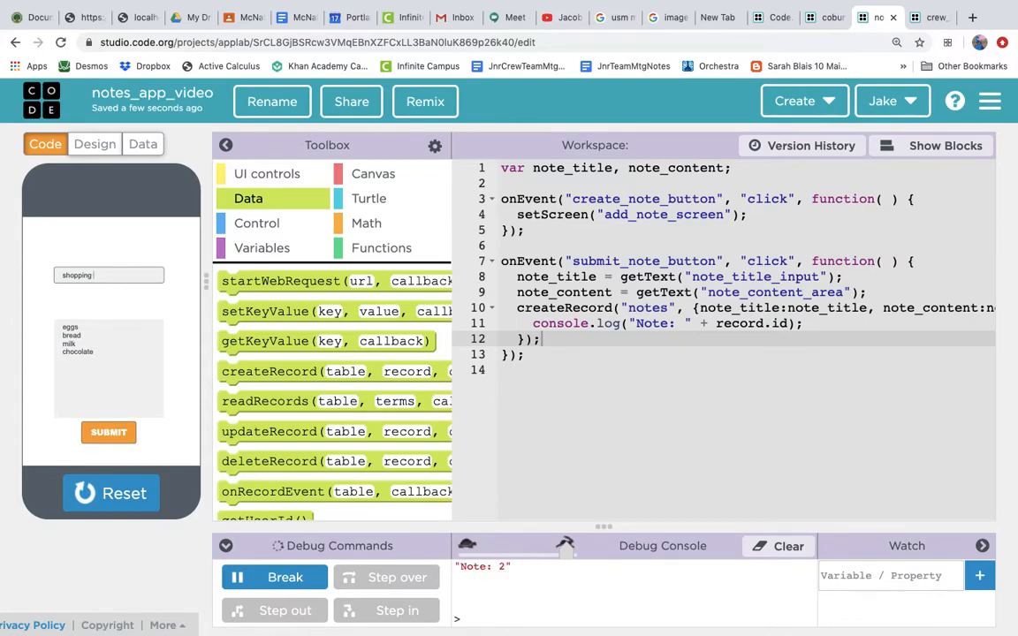
# Submit an 'assignments' note listing the English, Social Studies and Coding tasks.
pyautogui.write('assign')
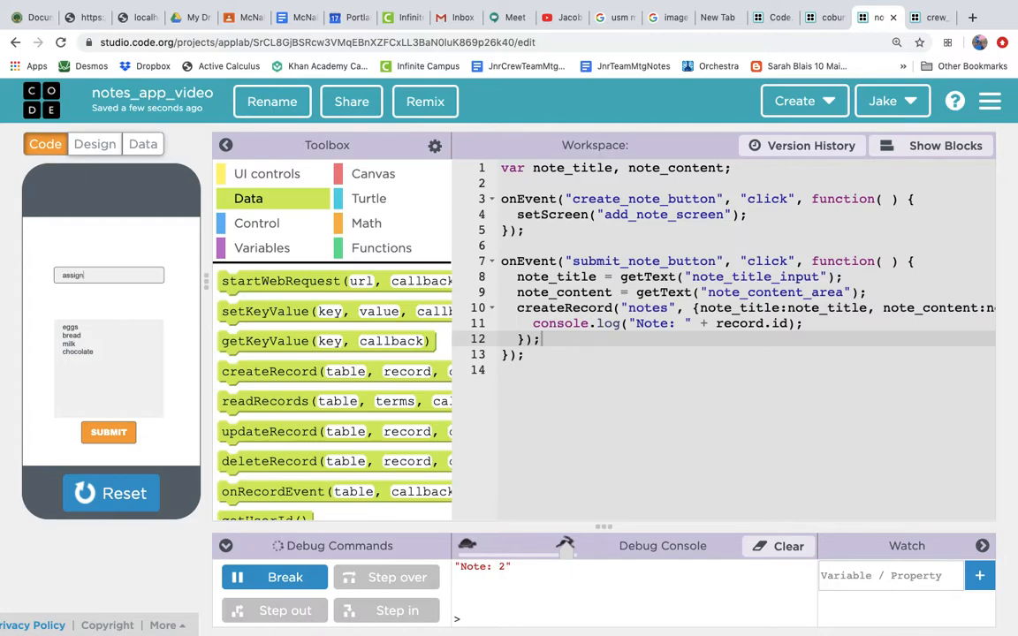
pyautogui.write('ments')
pyautogui.click(109, 368)
pyautogui.write('English - finish reflection')
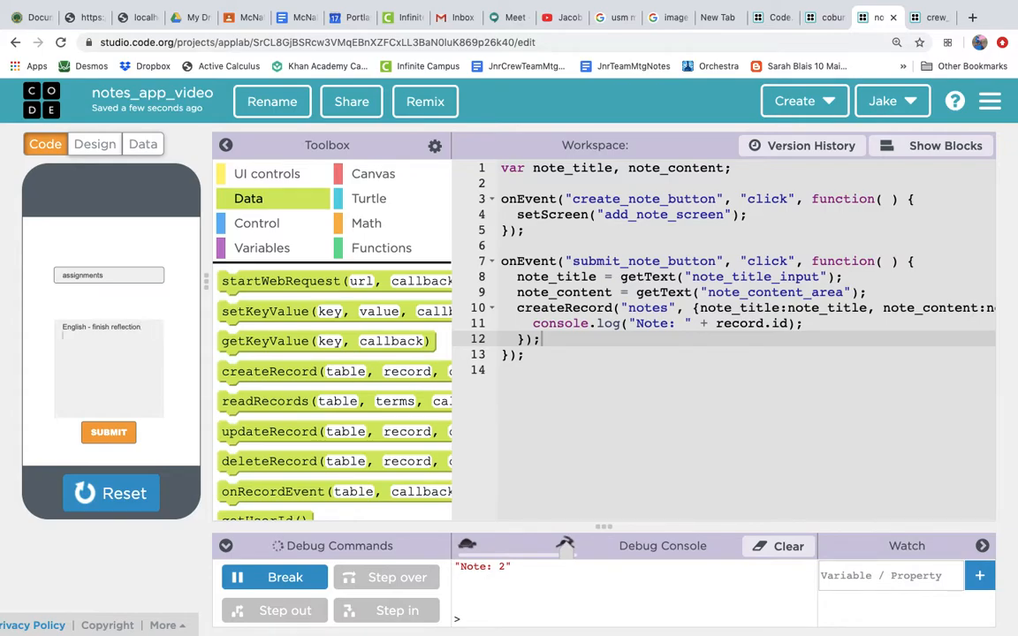
pyautogui.write('Social Studies - resear')
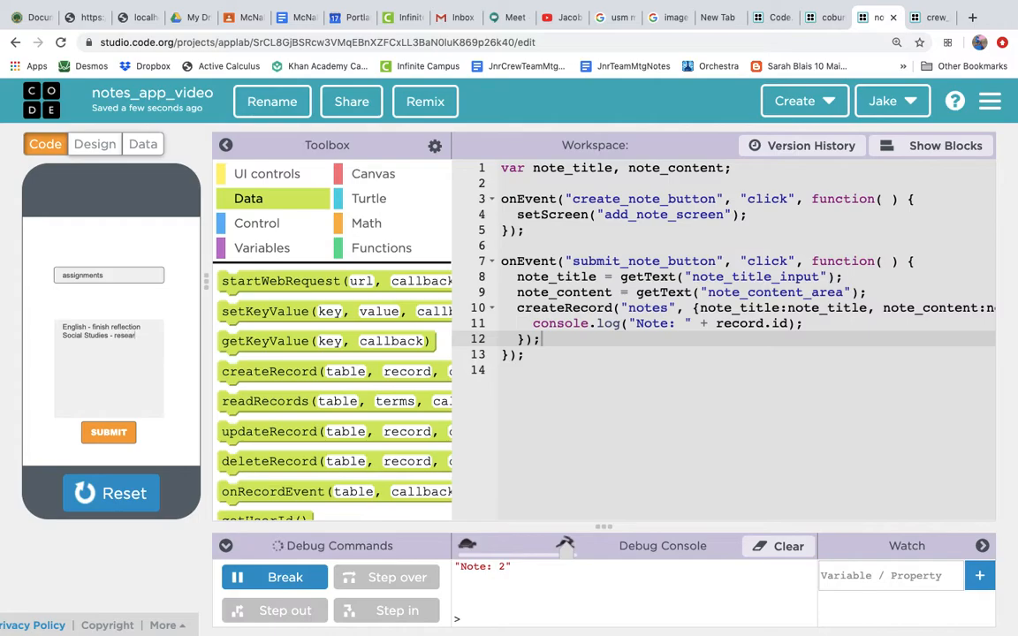
pyautogui.write('Coding - finish our Notes App')
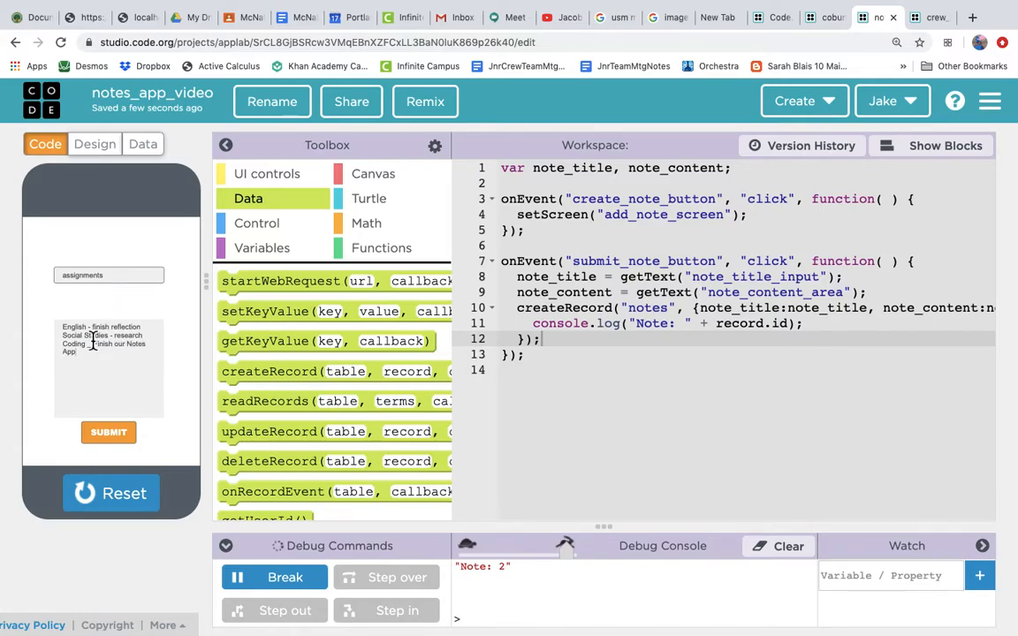
pyautogui.click(108, 432)
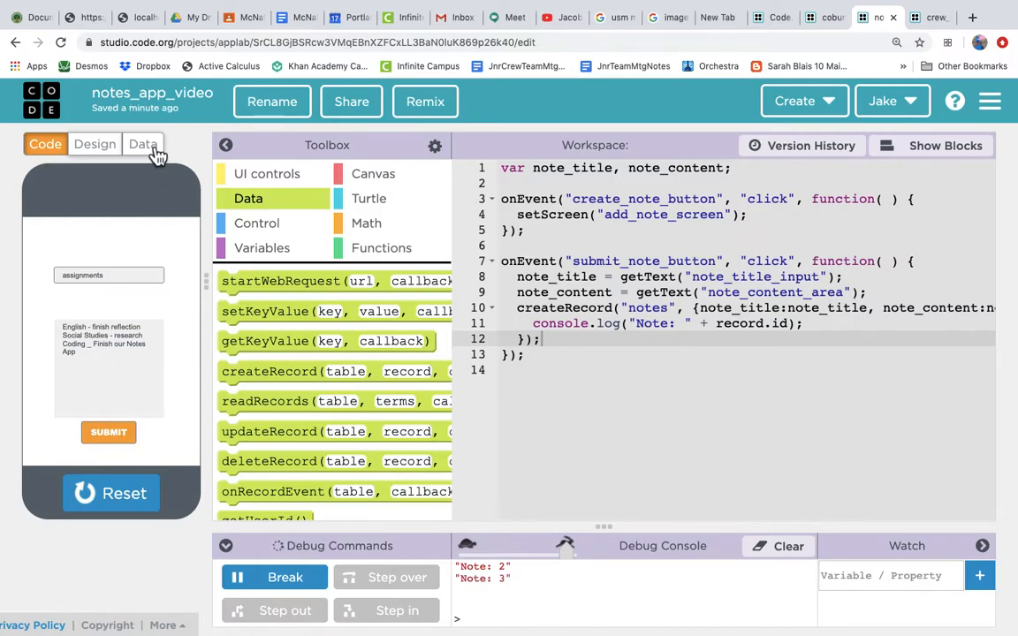
# View the three records in the notes data table, then return to the Code view.
pyautogui.click(142, 144)
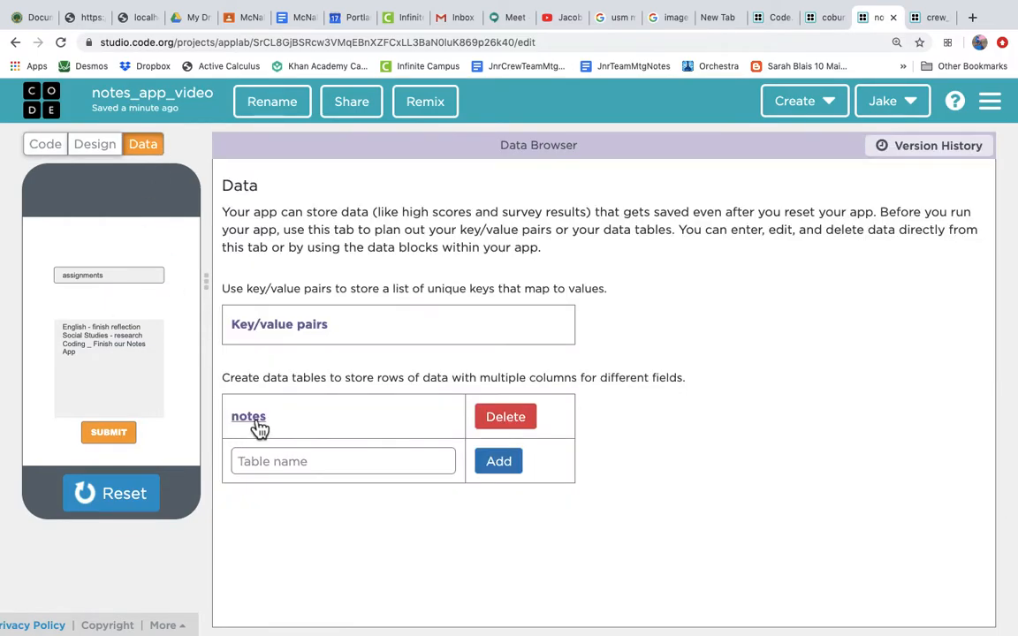
pyautogui.click(248, 416)
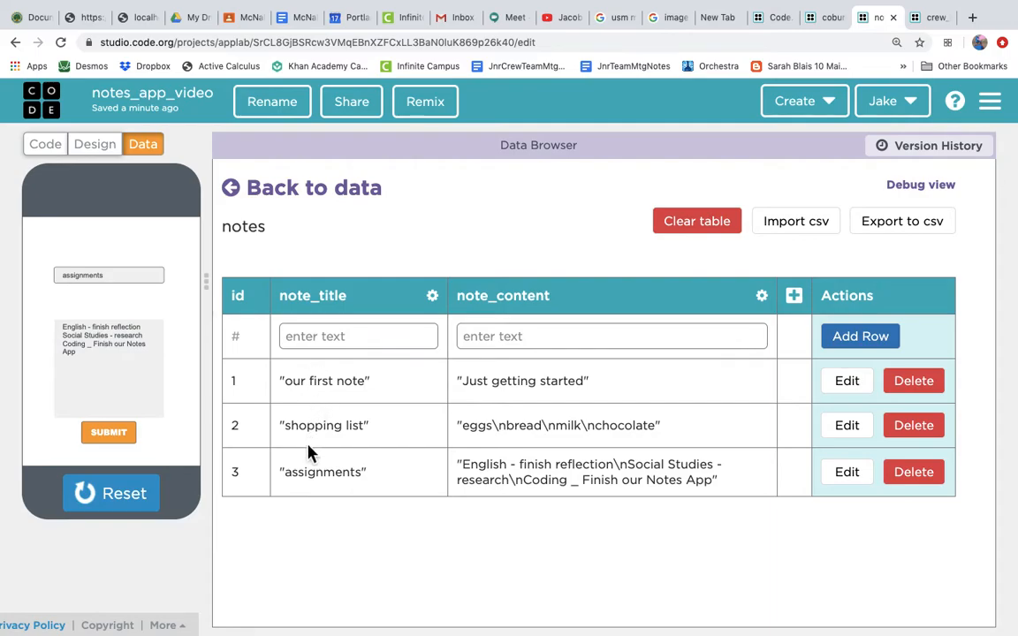
pyautogui.moveTo(327, 484)
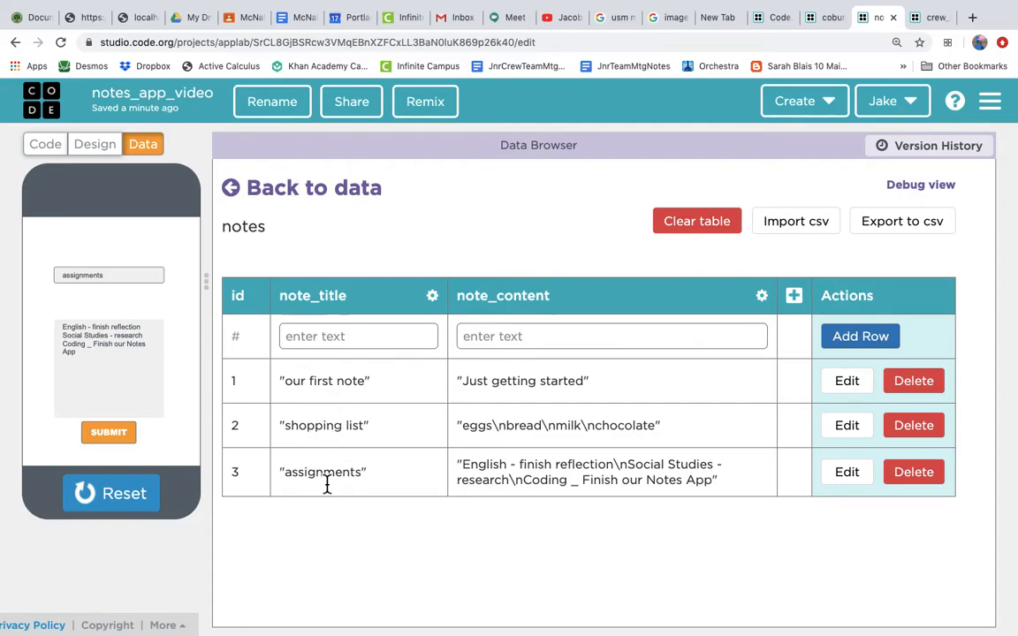
pyautogui.moveTo(599, 414)
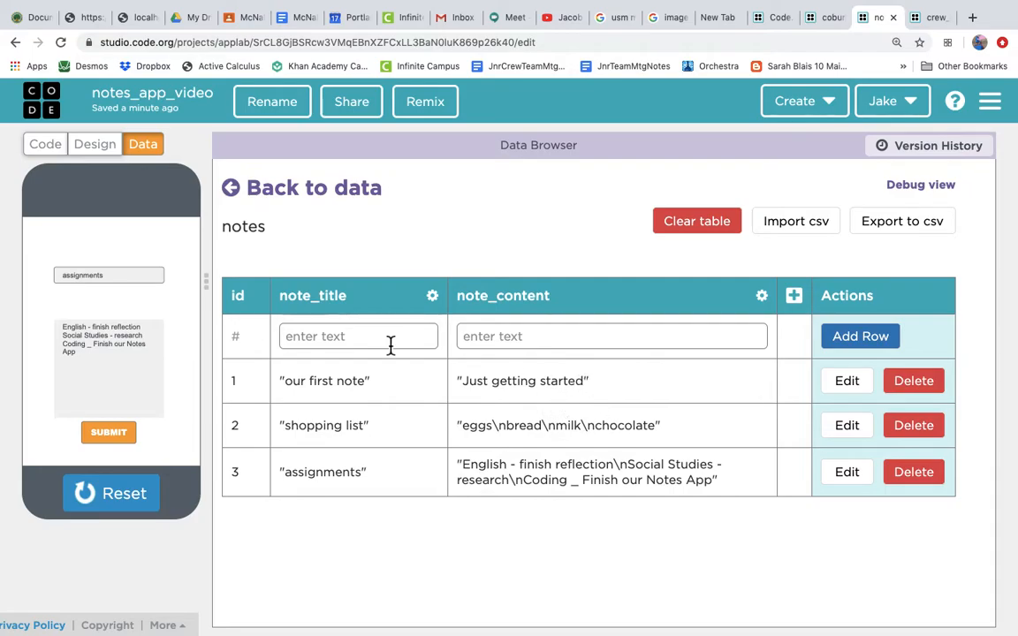
pyautogui.click(44, 144)
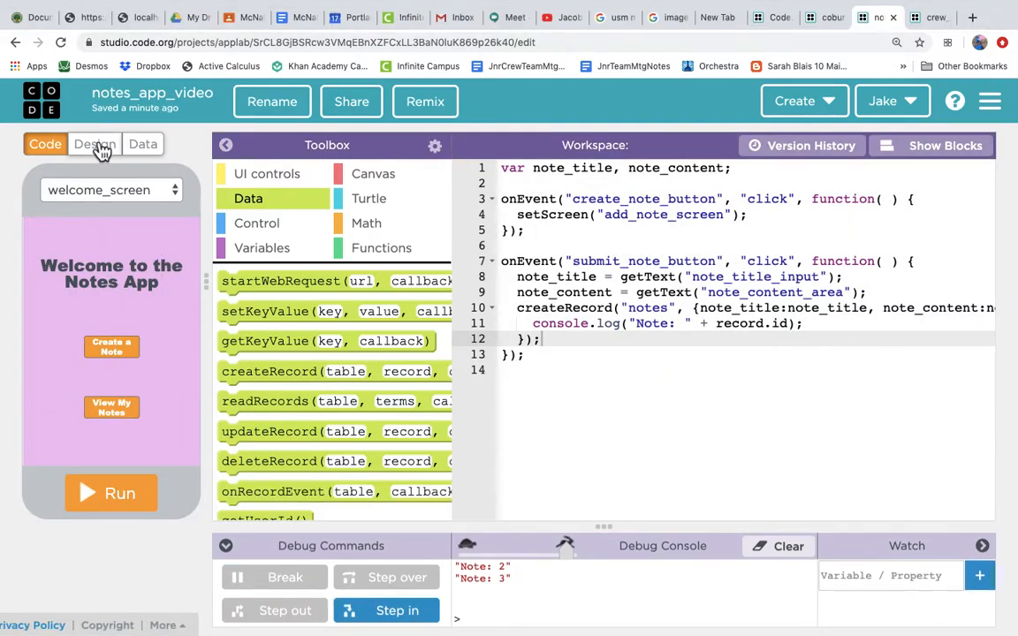
# Drag a new onEvent handler from the UI controls toolbox below the existing handlers.
pyautogui.click(94, 144)
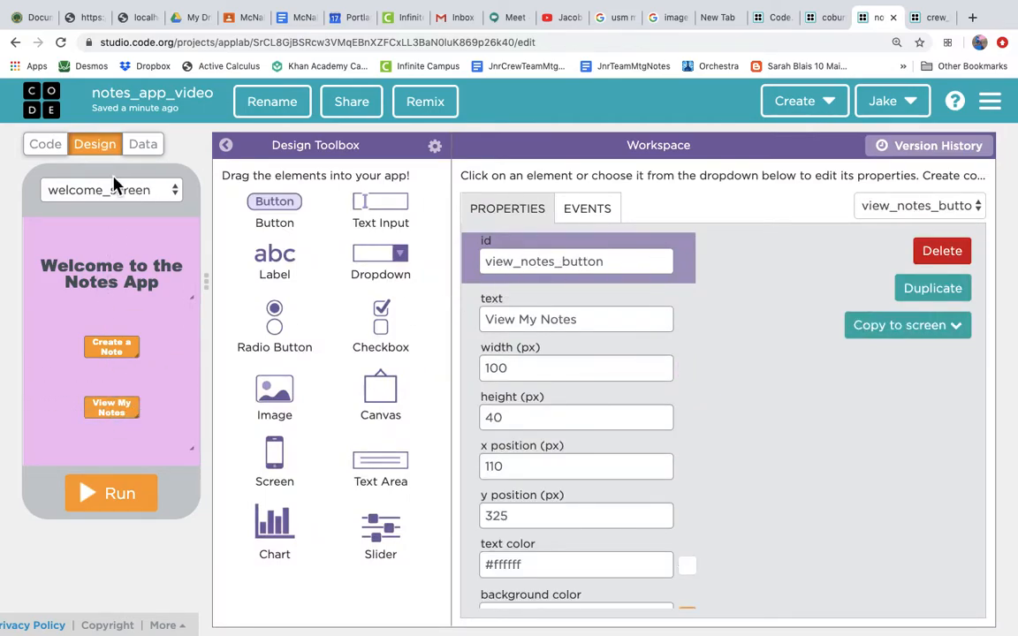
pyautogui.click(45, 144)
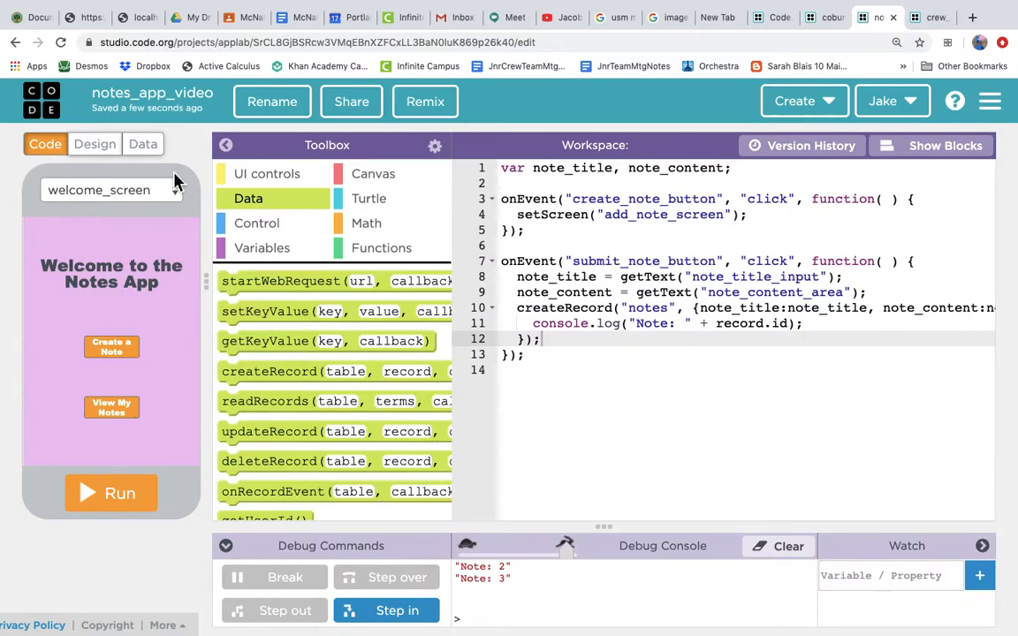
pyautogui.click(266, 173)
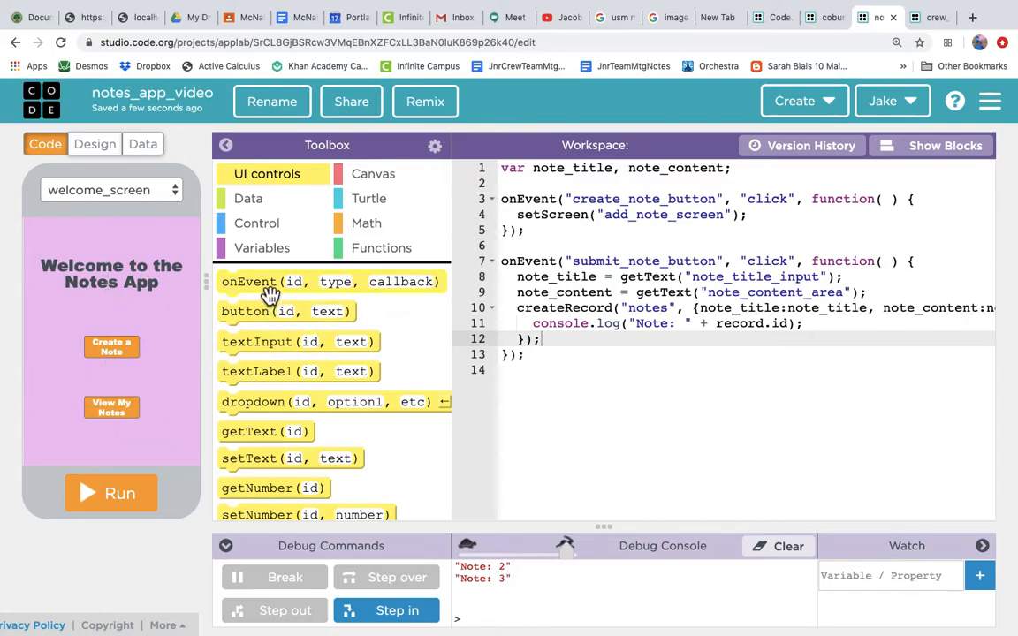
pyautogui.moveTo(269, 281); pyautogui.dragTo(588, 433)
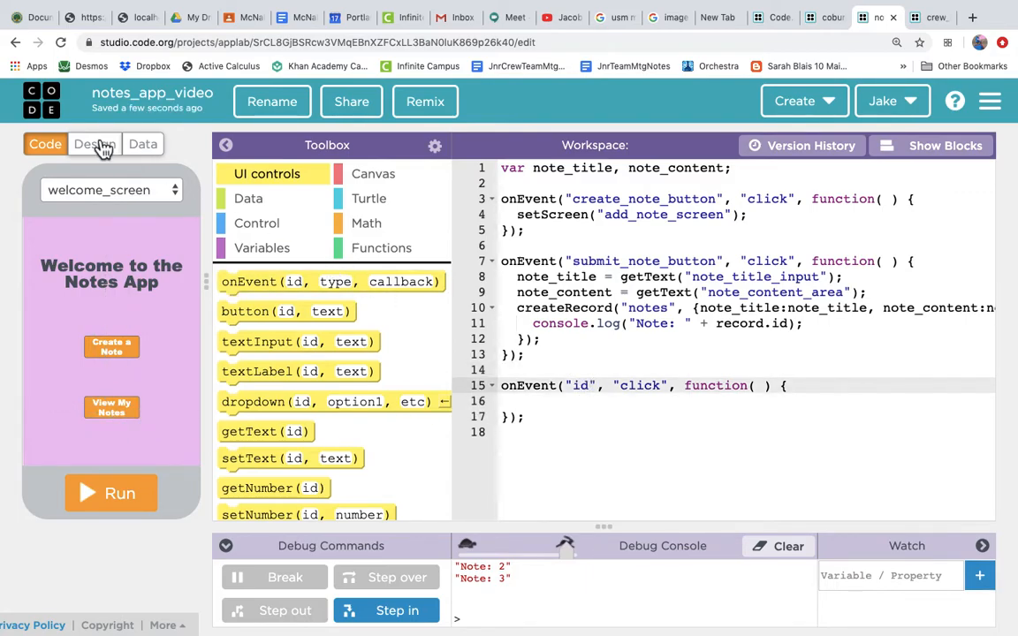
# Confirm the View My Notes button id in Design mode and place the cursor in the handler body.
pyautogui.click(94, 144)
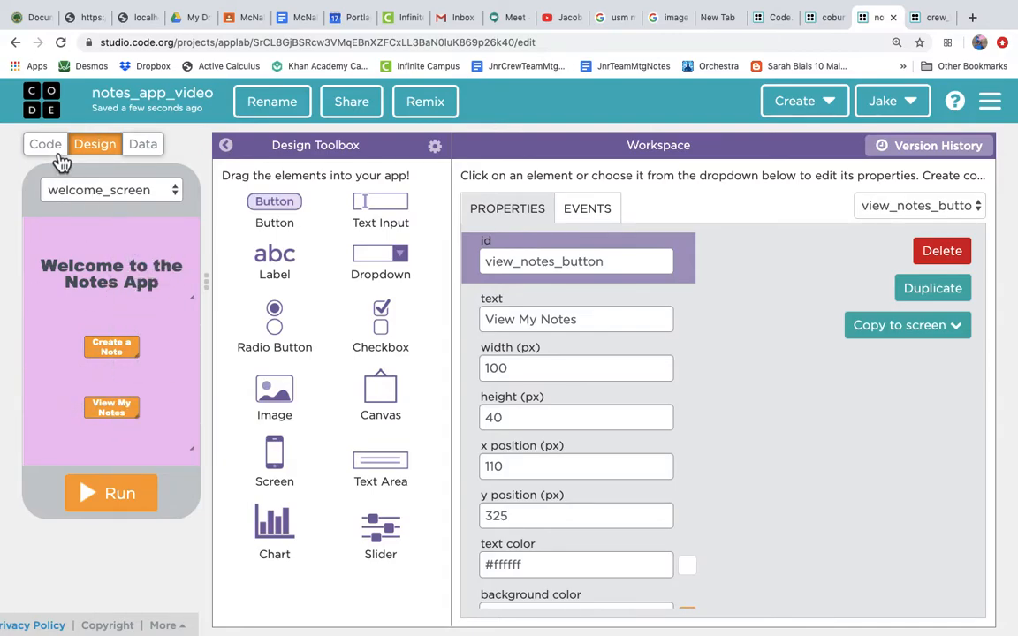
pyautogui.click(45, 144)
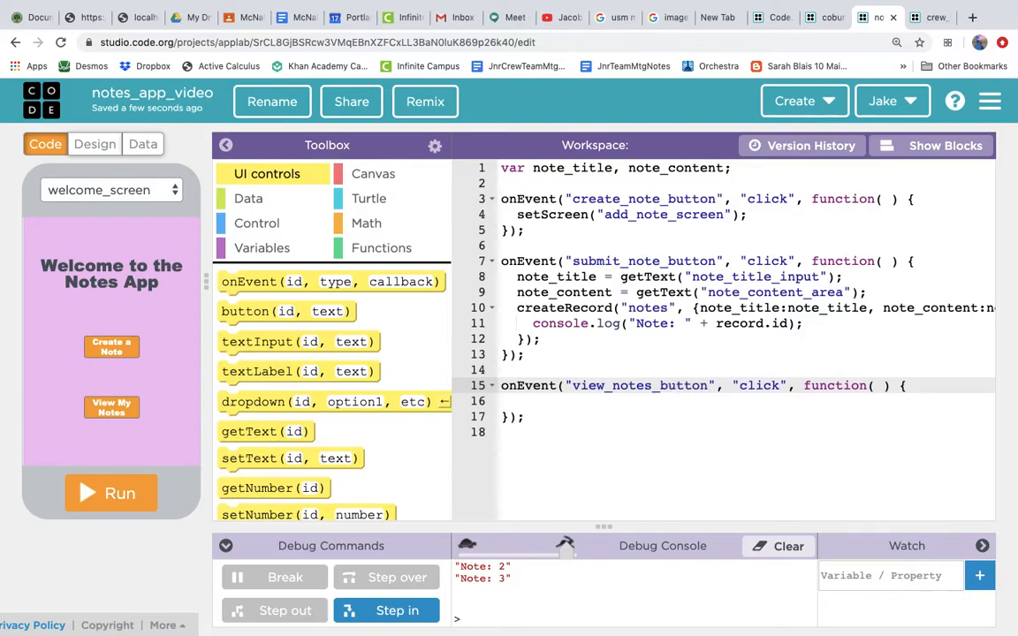
pyautogui.click(530, 401)
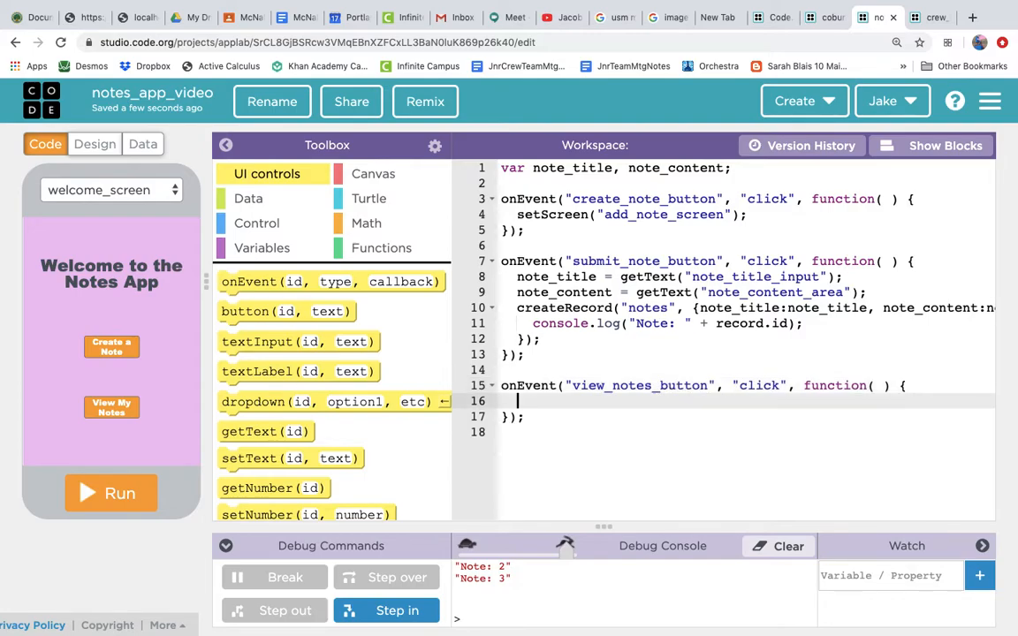
pyautogui.moveTo(332, 281)
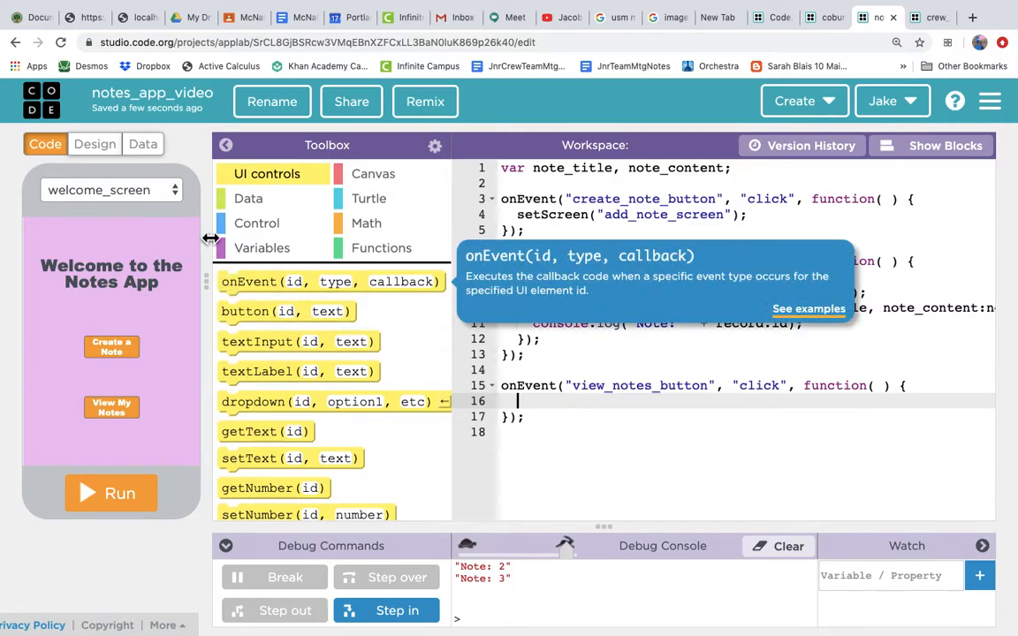
# Write setScreen("view_notes_screen"); in the handler and reopen the notes data table.
pyautogui.click(110, 189)
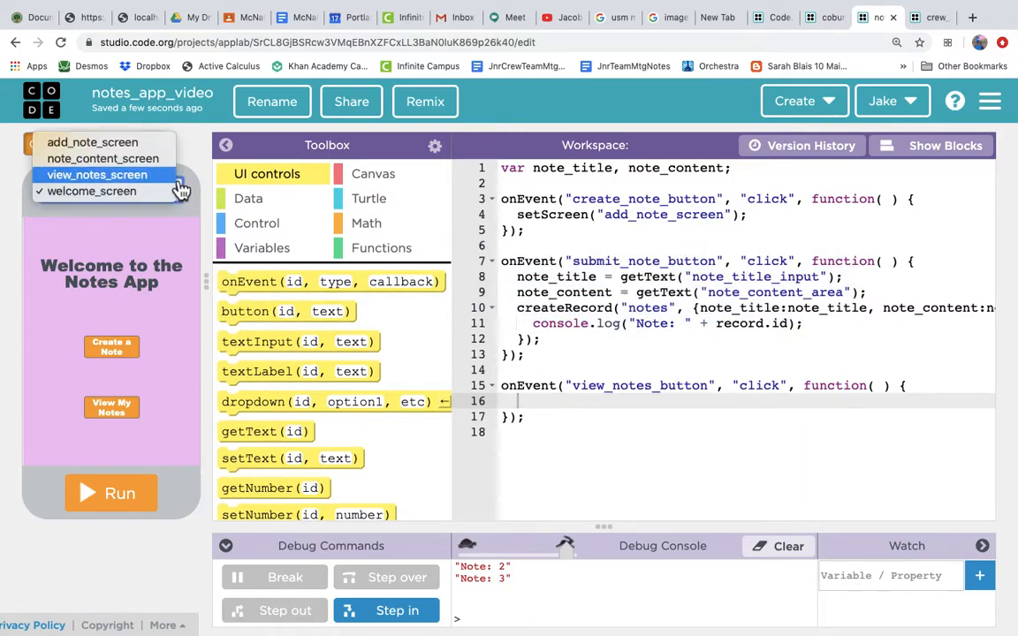
pyautogui.click(97, 174)
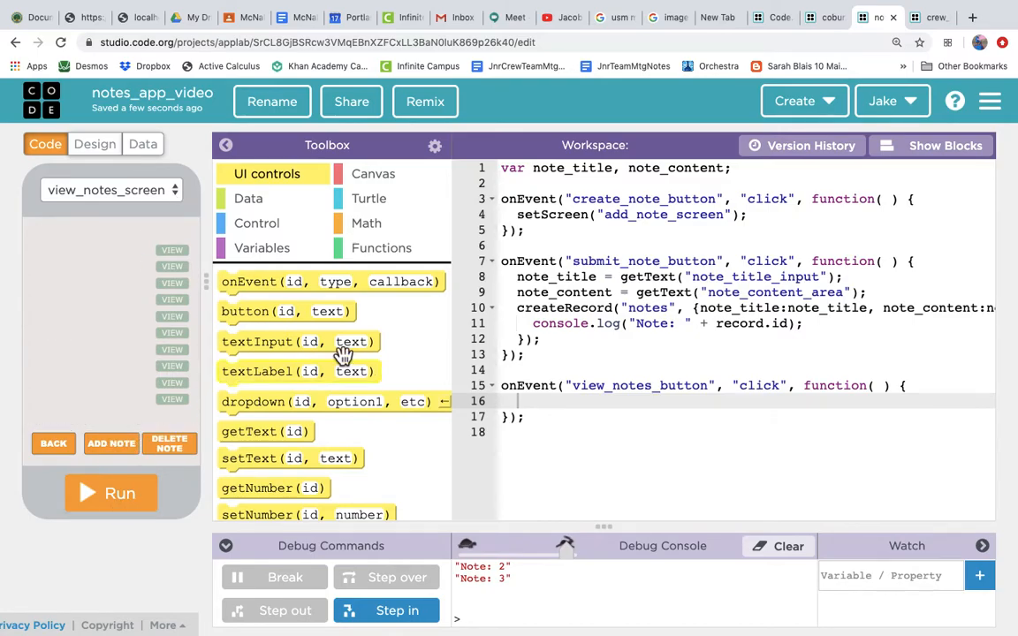
pyautogui.moveTo(524, 404)
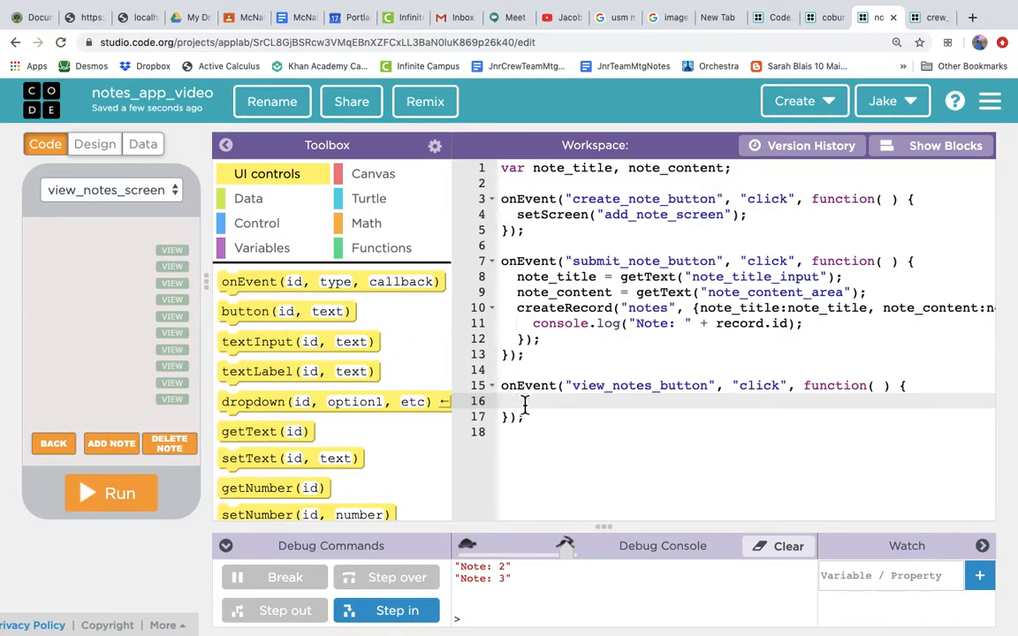
pyautogui.write('setScrreen')
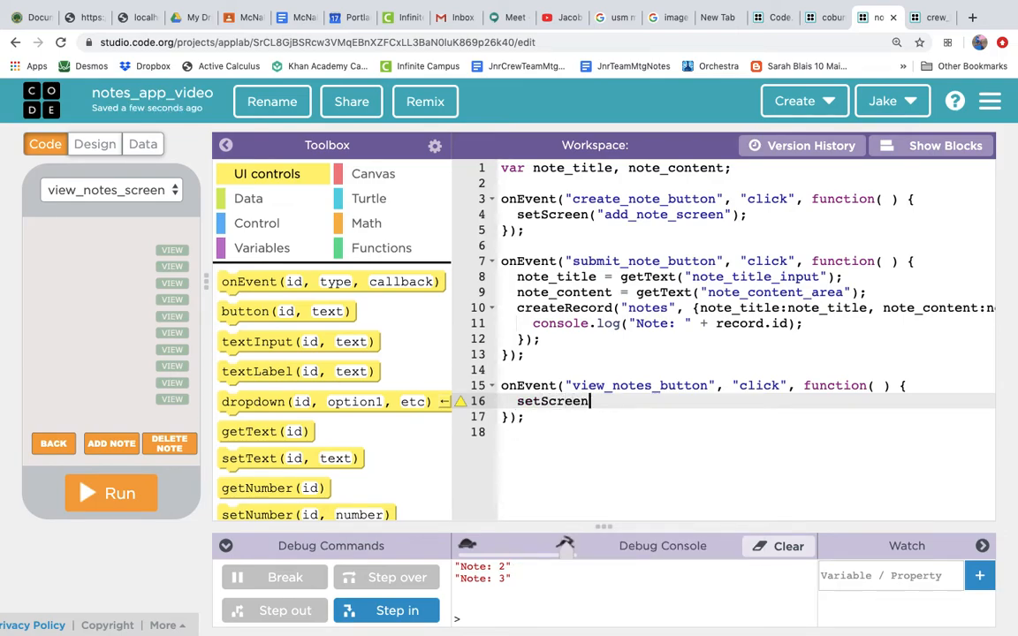
pyautogui.write('("v')
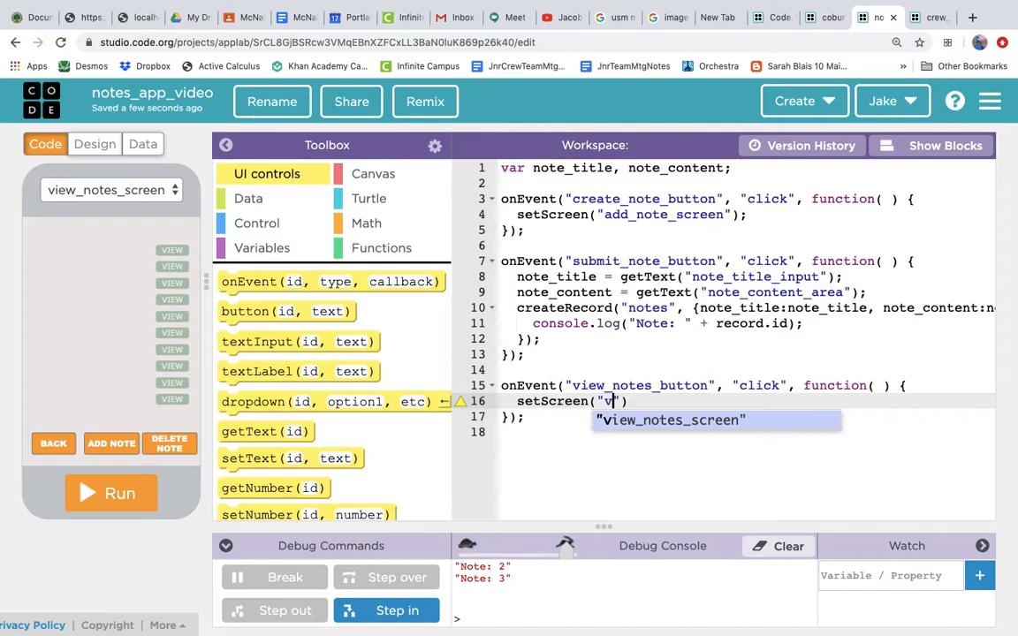
pyautogui.write('iew_notes_screen')
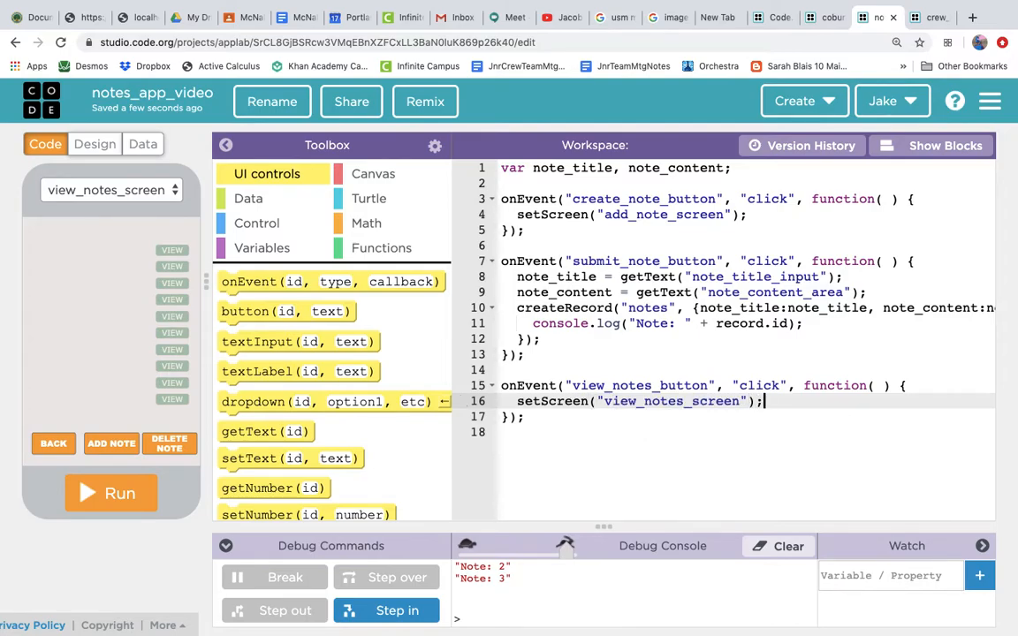
pyautogui.press('Enter')
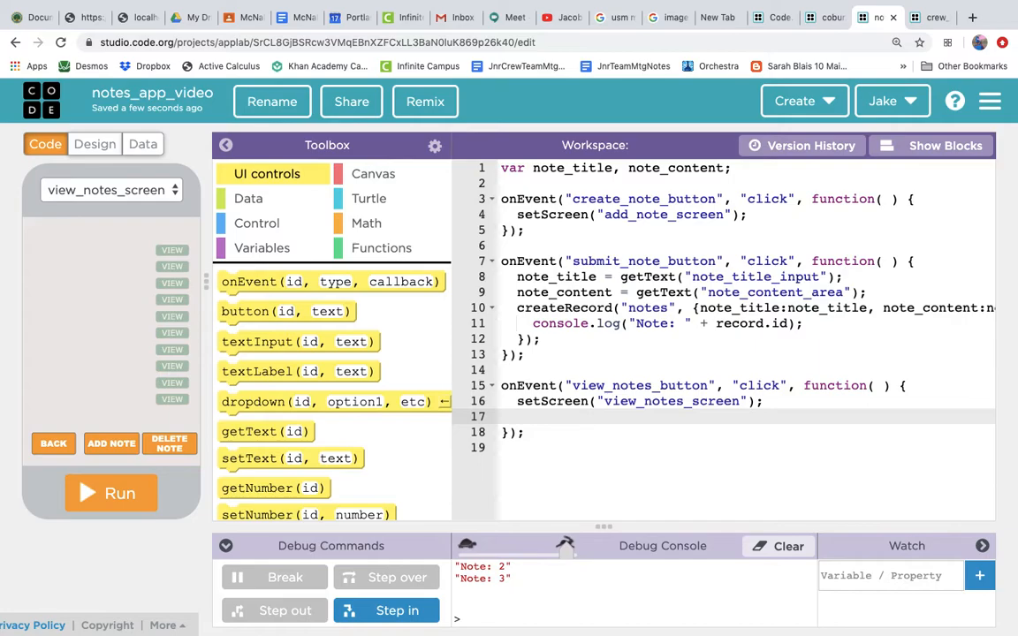
pyautogui.click(142, 144)
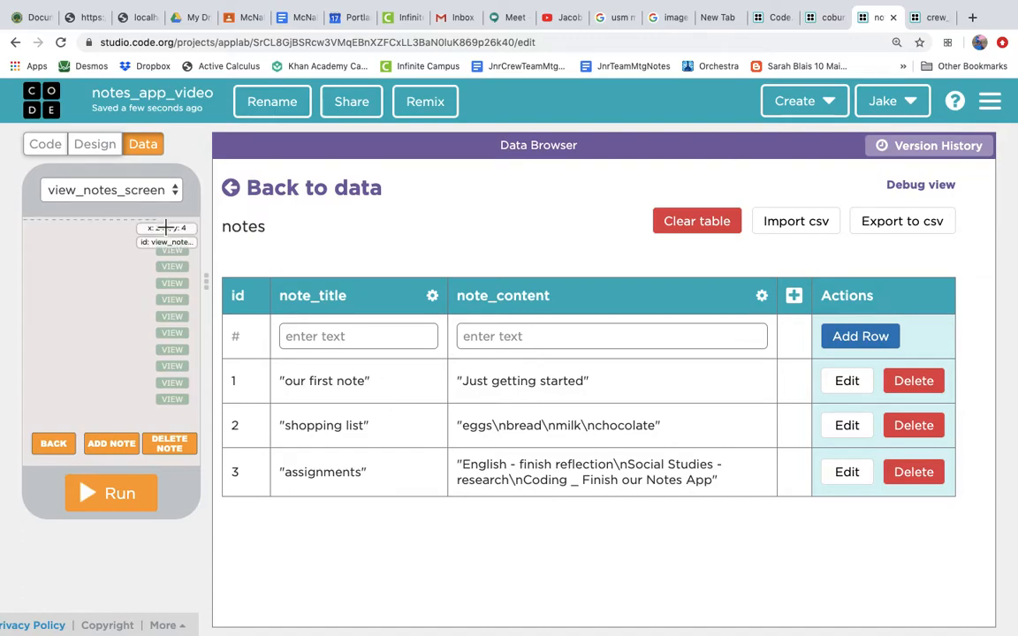
# Add a readRecords call on the "notes" table that logs each record's id and note_title.
pyautogui.click(45, 144)
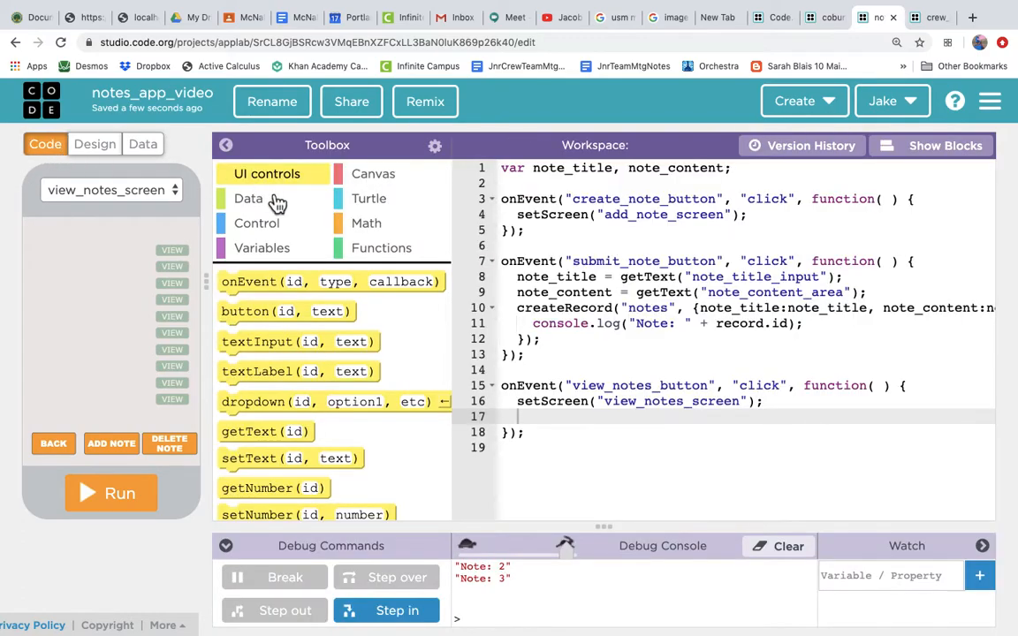
pyautogui.click(249, 198)
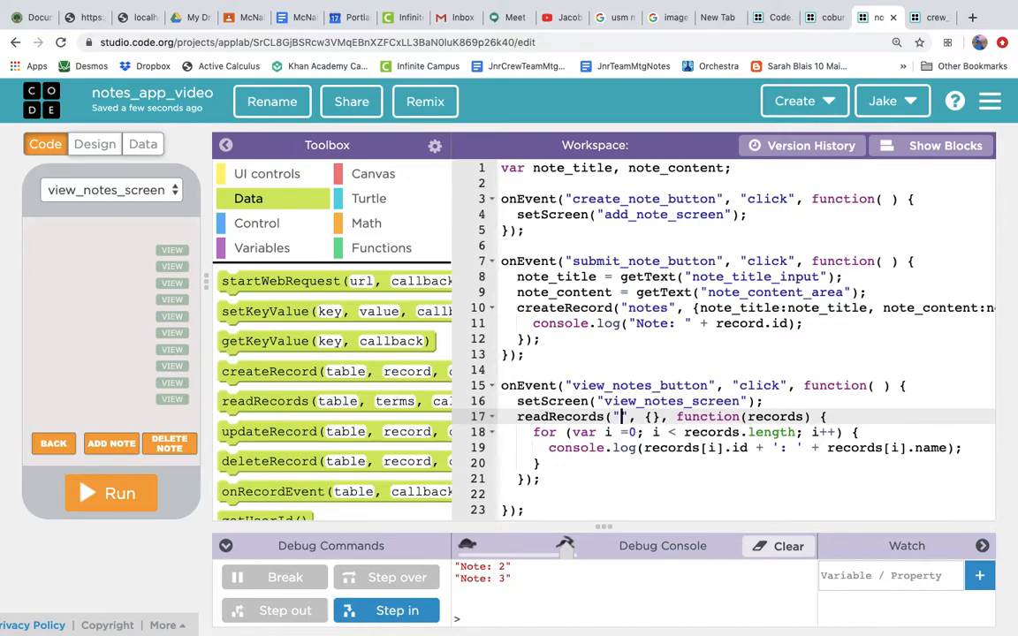
pyautogui.write('notes')
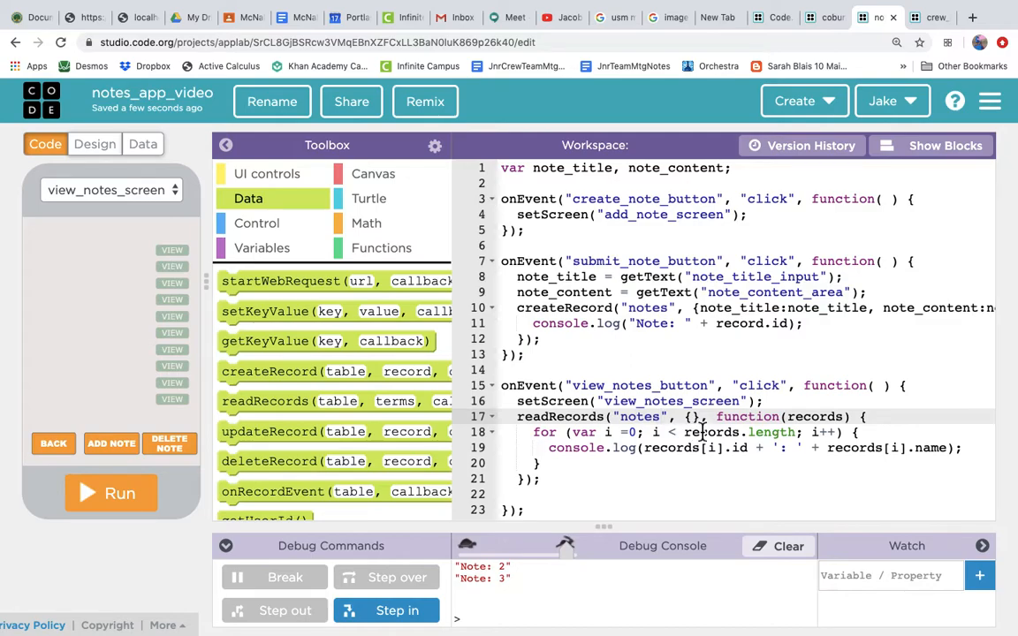
pyautogui.moveTo(698, 428)
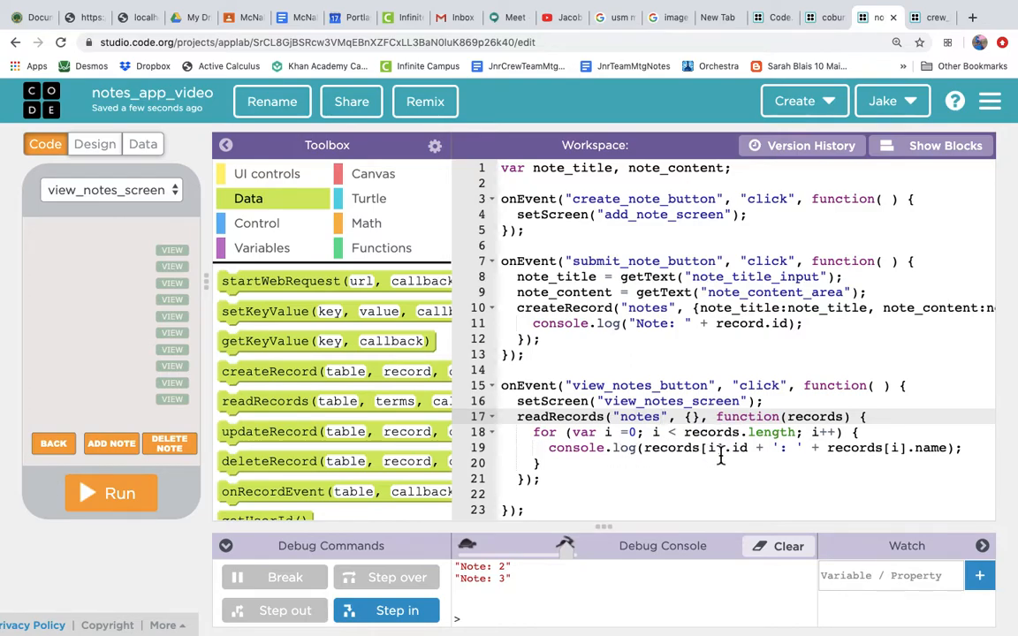
pyautogui.moveTo(680, 459)
pyautogui.write('ote_titl')
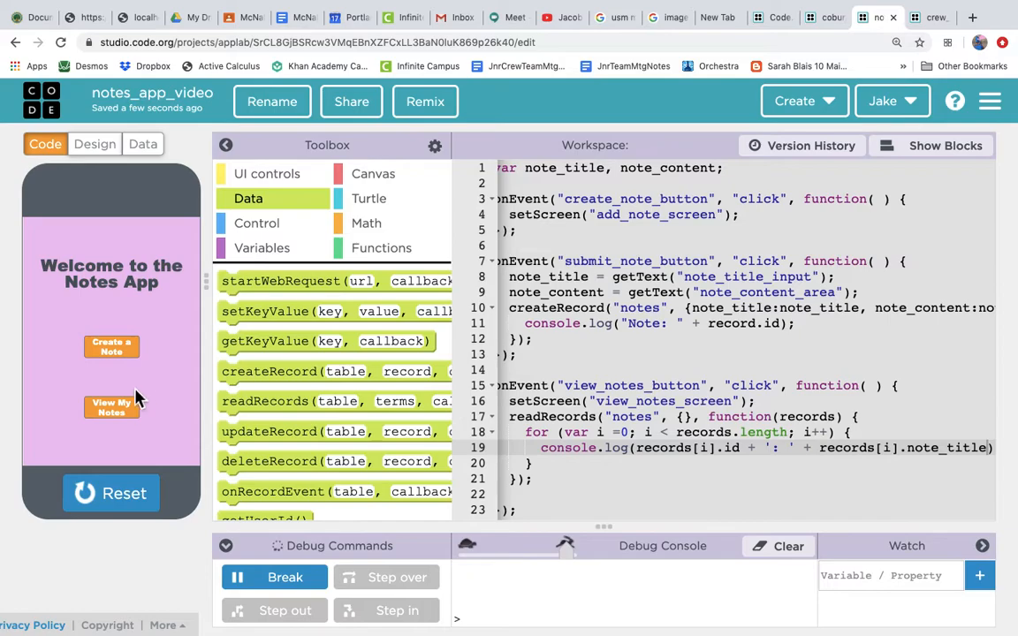
# Run the app and view the notes so the console lists all three titles, hiding the Toolbox.
pyautogui.click(111, 408)
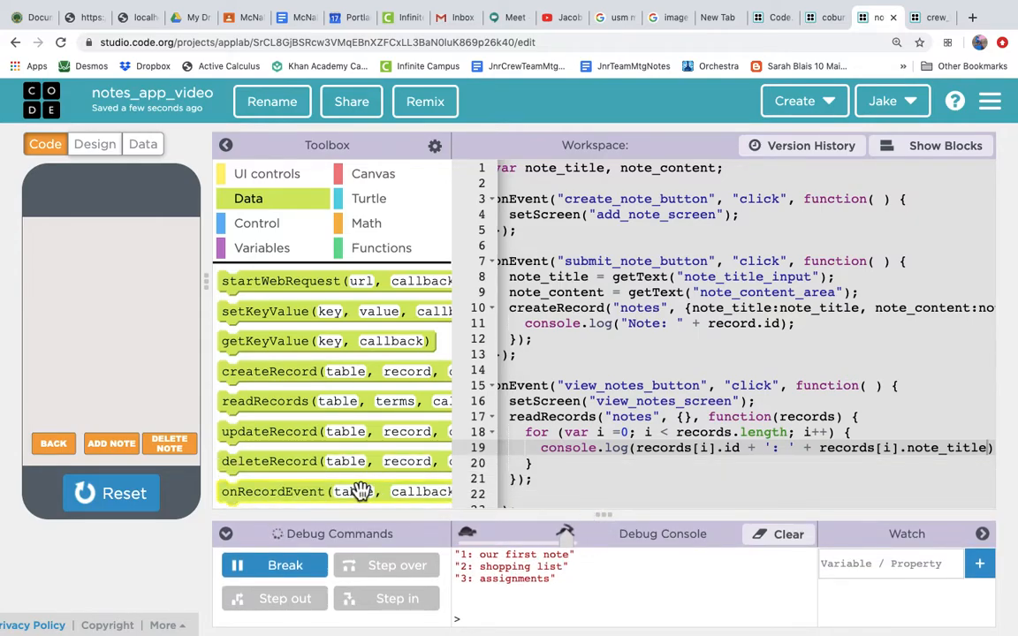
pyautogui.moveTo(469, 278)
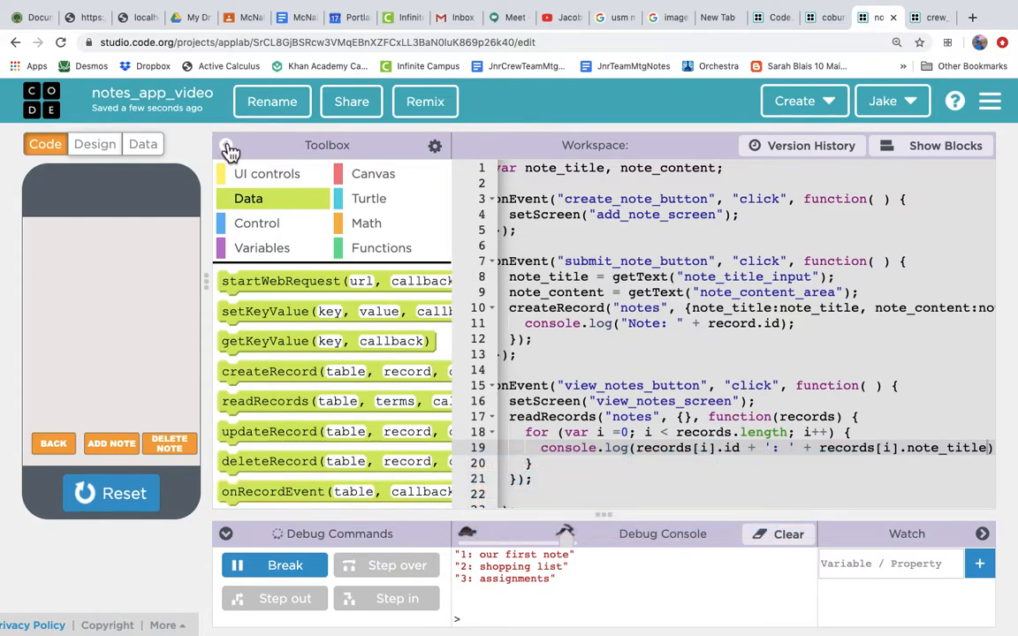
pyautogui.click(228, 145)
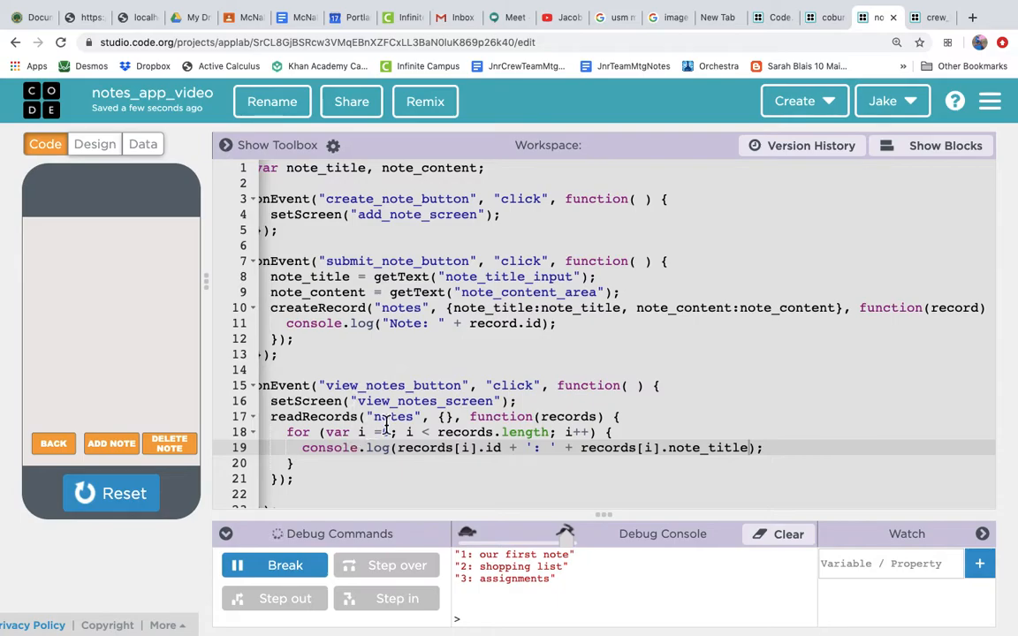